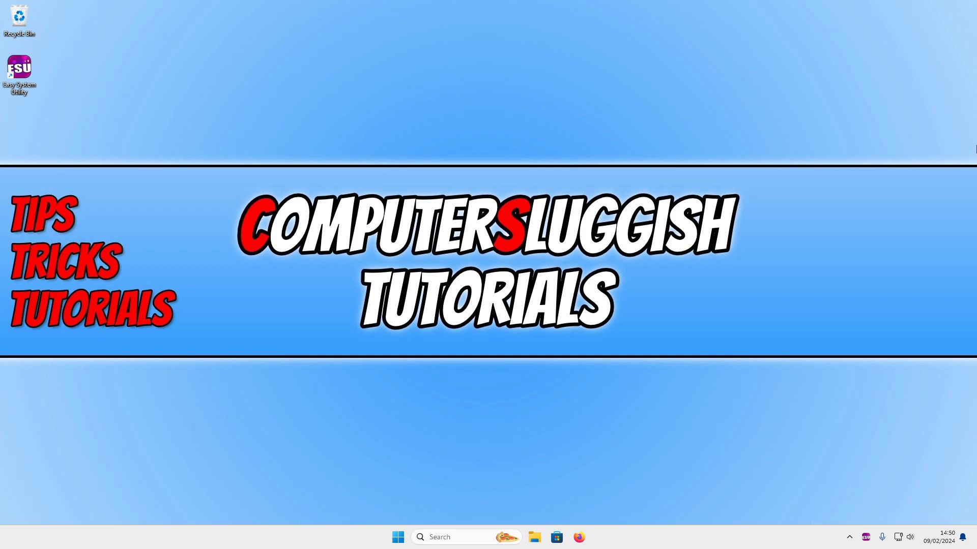
Step: Browse Easy System Utility's Clean and Folders and Files tools, returning to the Launch page
{"action": "double_click", "coordinate": [19, 67]}
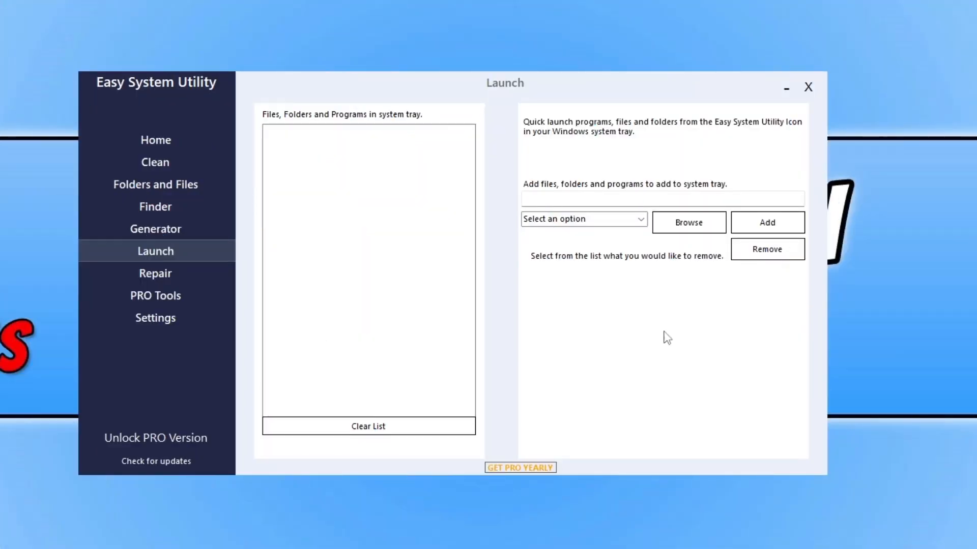
{"action": "mouse_move", "coordinate": [436, 103]}
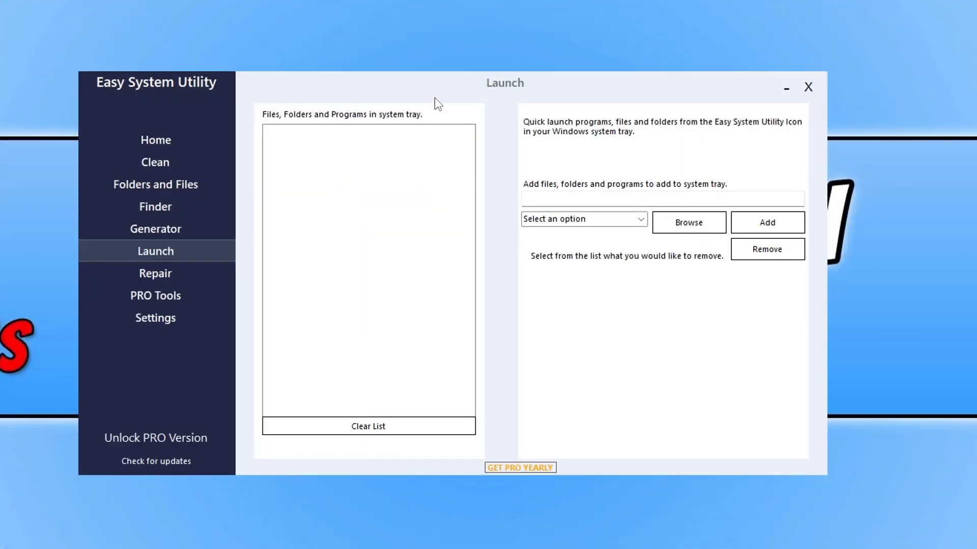
{"action": "mouse_move", "coordinate": [428, 101]}
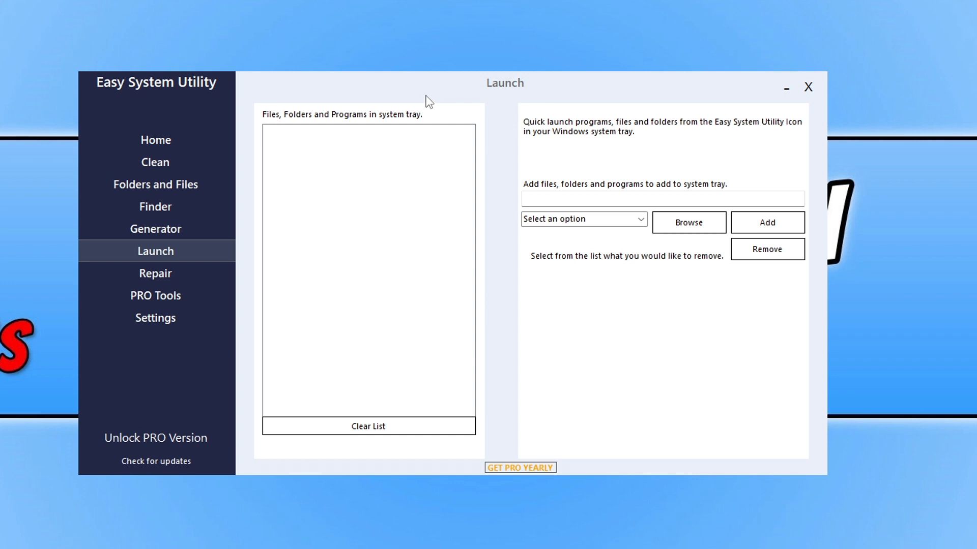
{"action": "left_click", "coordinate": [155, 162]}
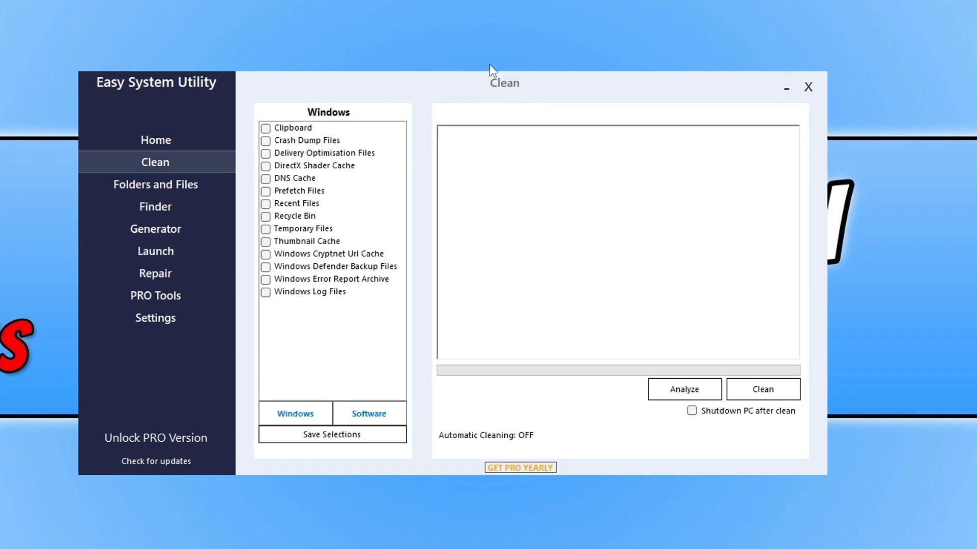
{"action": "mouse_move", "coordinate": [480, 67]}
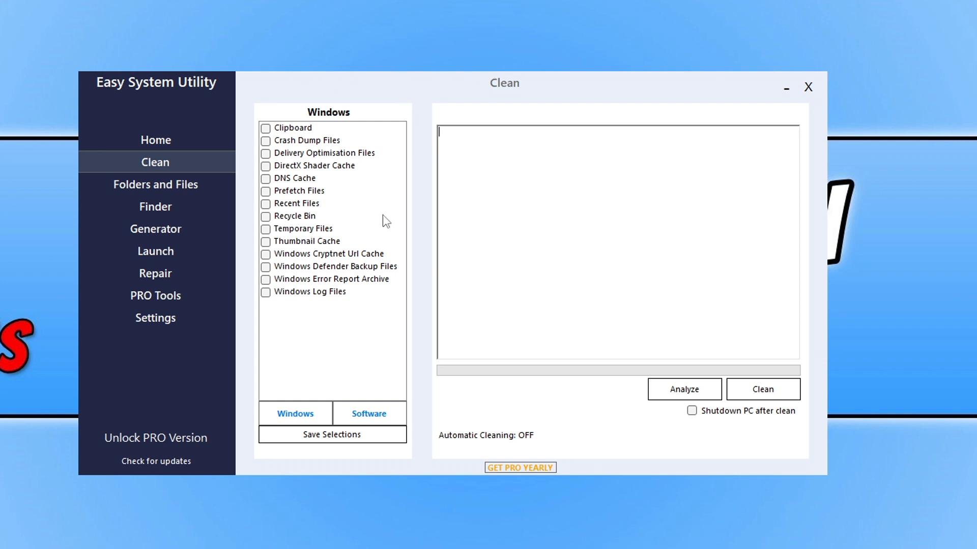
{"action": "left_click", "coordinate": [368, 413]}
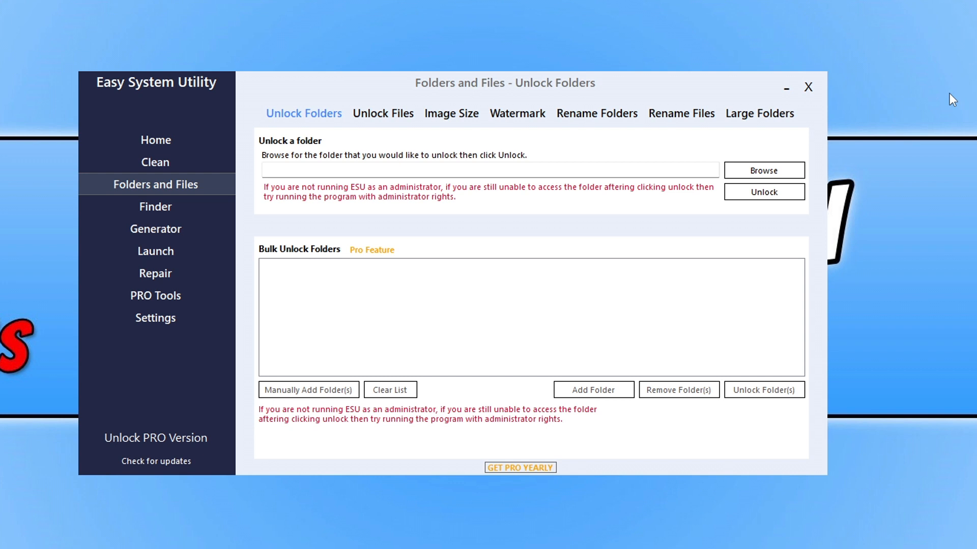
{"action": "mouse_move", "coordinate": [155, 251]}
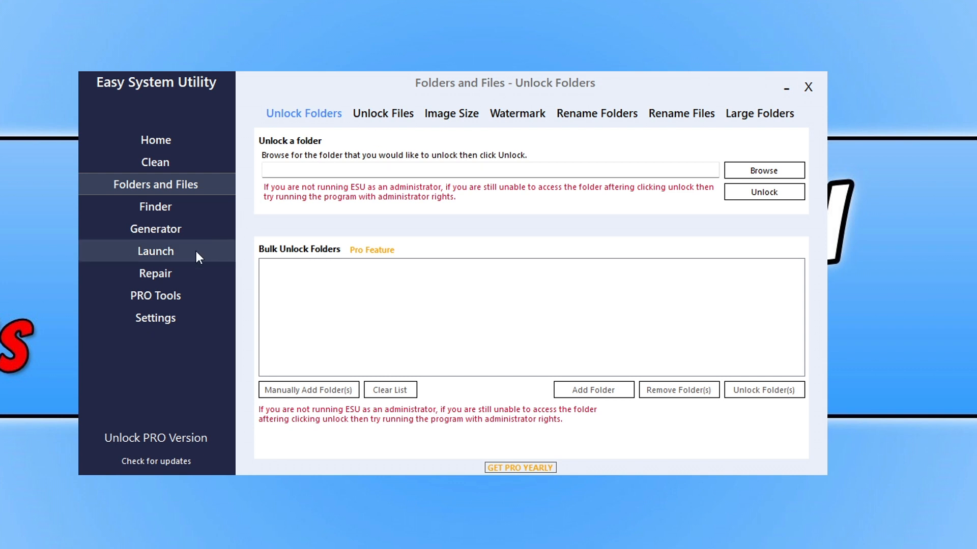
{"action": "left_click", "coordinate": [155, 251]}
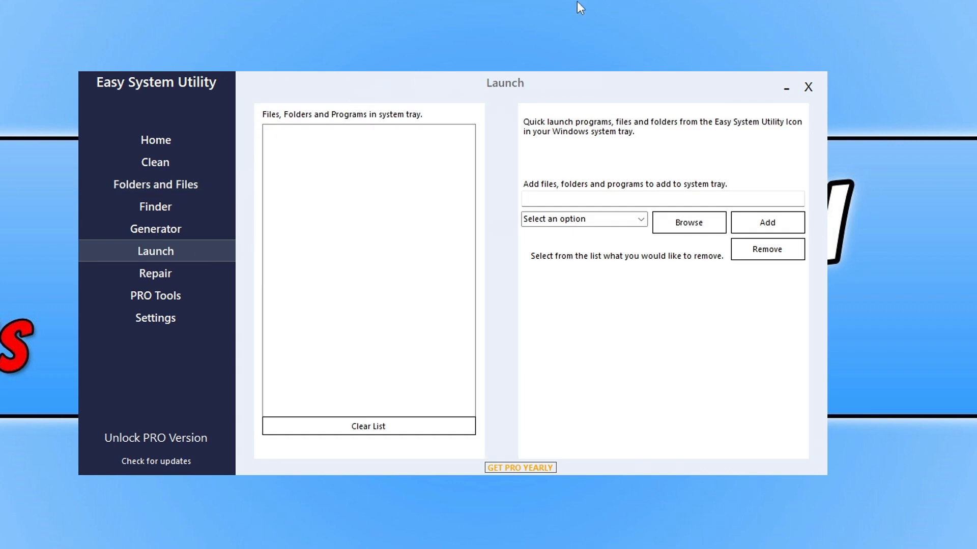
{"action": "mouse_move", "coordinate": [767, 68]}
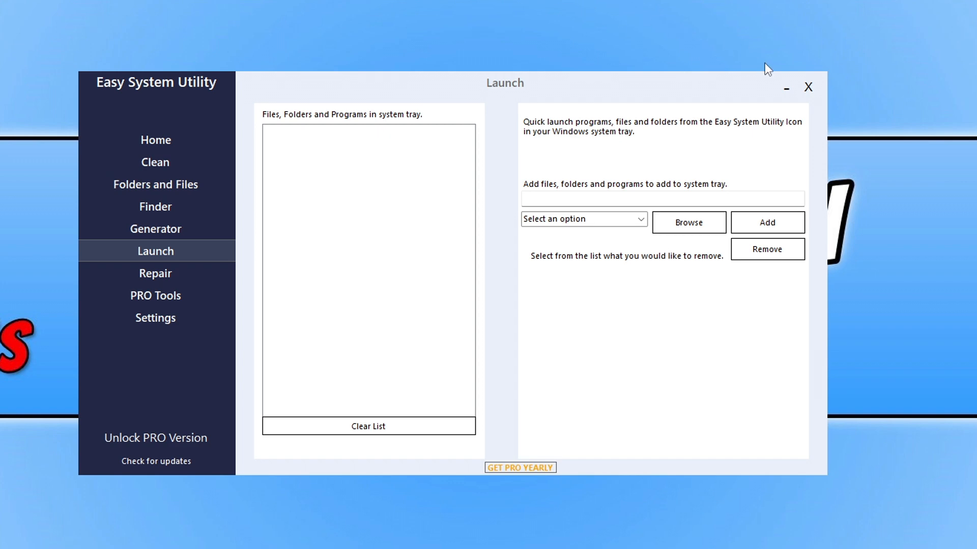
Step: Search the Start menu for 'disk mana' to find the disk partitions tool
{"action": "left_click", "coordinate": [385, 535]}
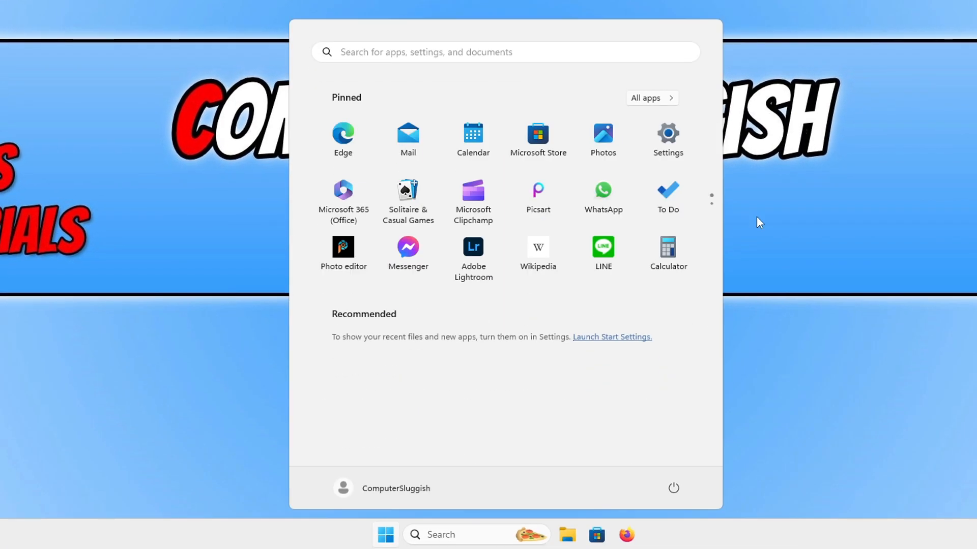
{"action": "type", "text": "disk mana"}
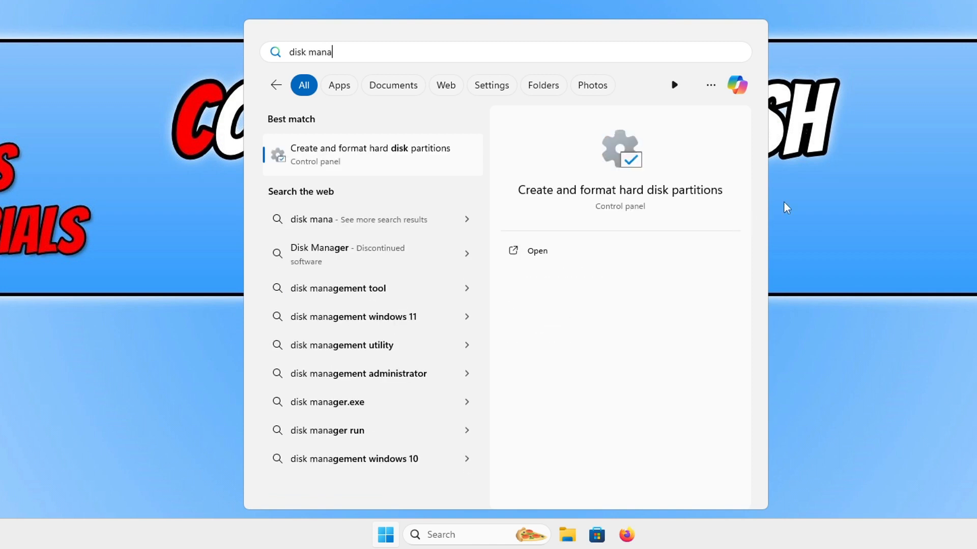
{"action": "mouse_move", "coordinate": [446, 165]}
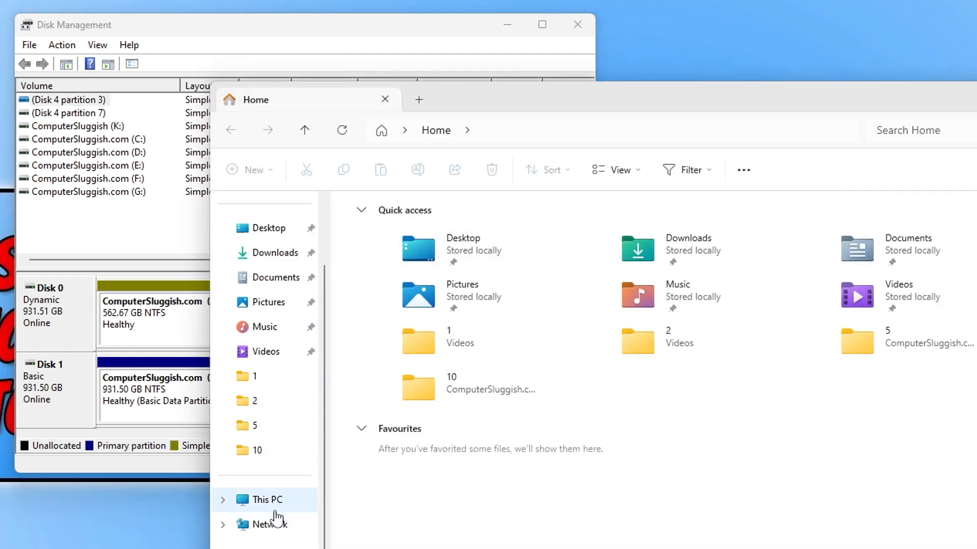
Step: Show This PC's drives, including the empty 3.63 TB ComputerSluggish (K:)
{"action": "left_click", "coordinate": [265, 499]}
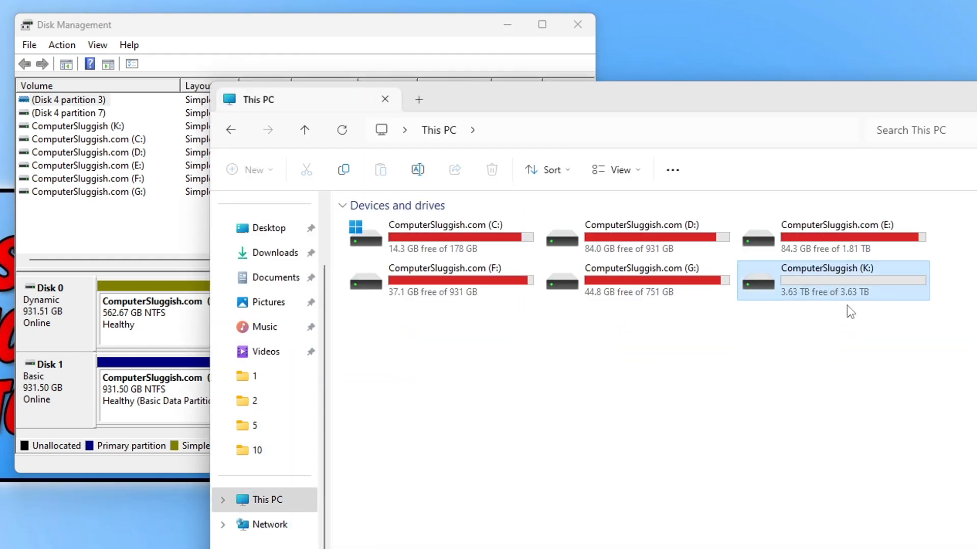
{"action": "mouse_move", "coordinate": [882, 349]}
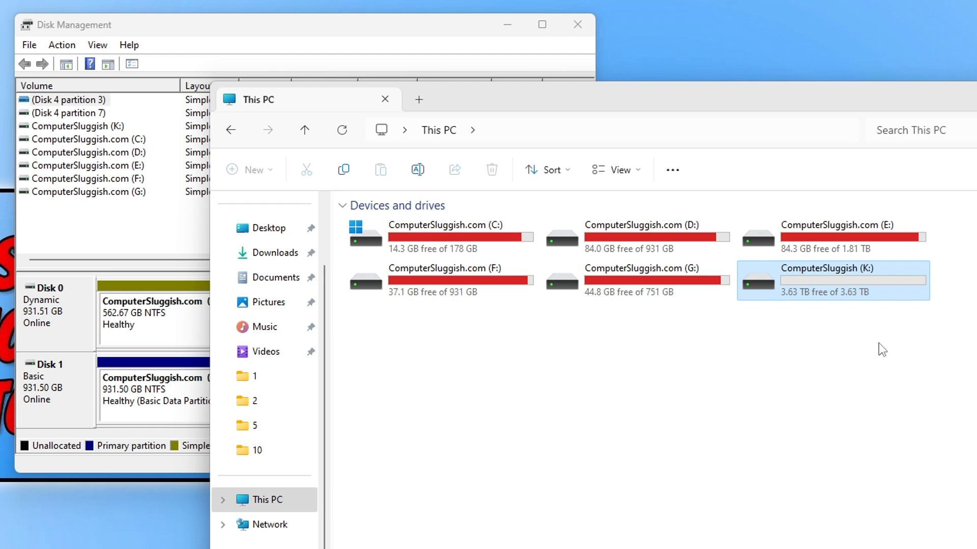
{"action": "mouse_move", "coordinate": [871, 416]}
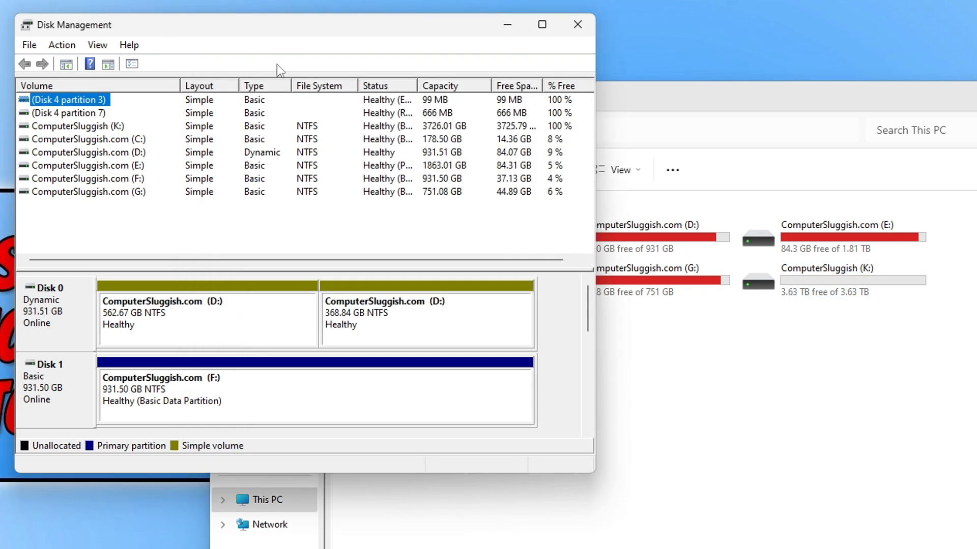
Step: Select the 3726 GB ComputerSluggish (K:) volume and bring up its context menu
{"action": "left_click", "coordinate": [78, 126]}
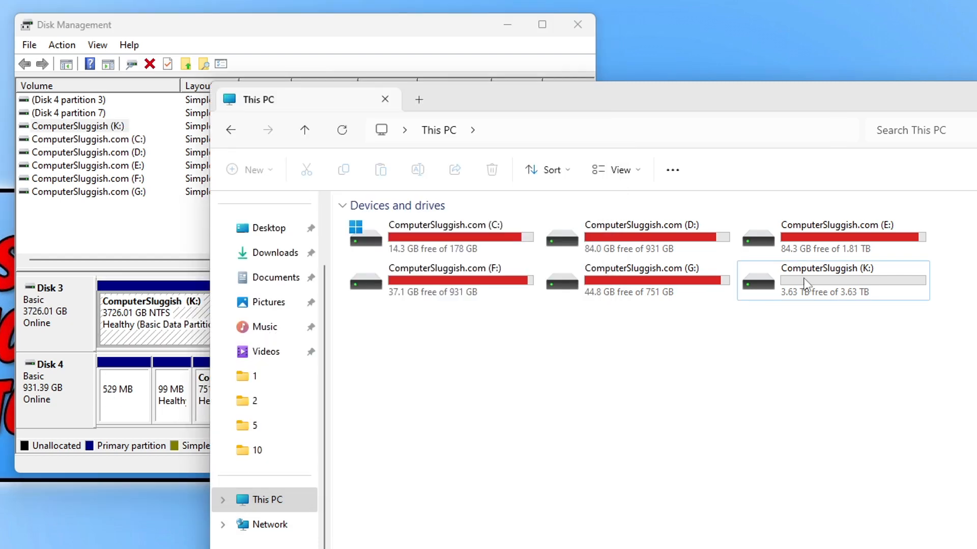
{"action": "mouse_move", "coordinate": [893, 305]}
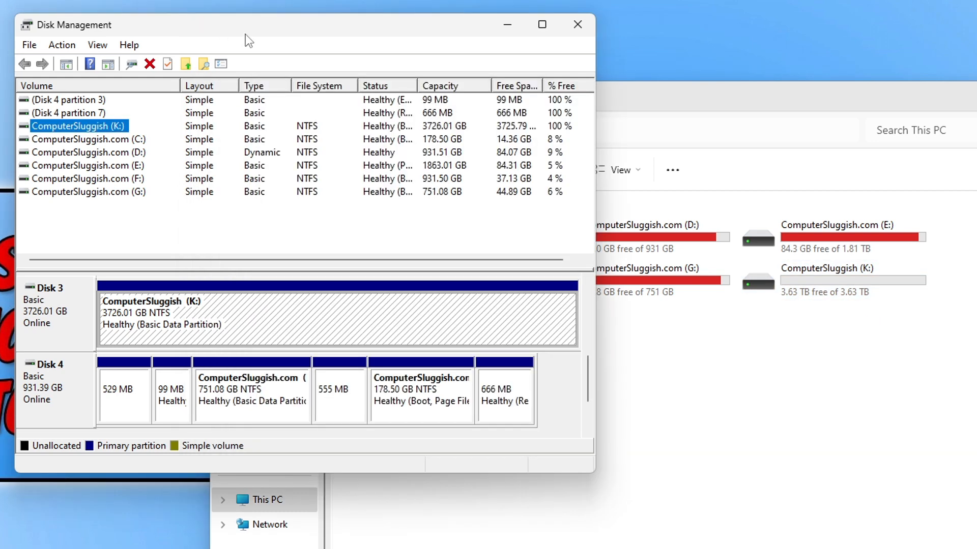
{"action": "mouse_move", "coordinate": [114, 154]}
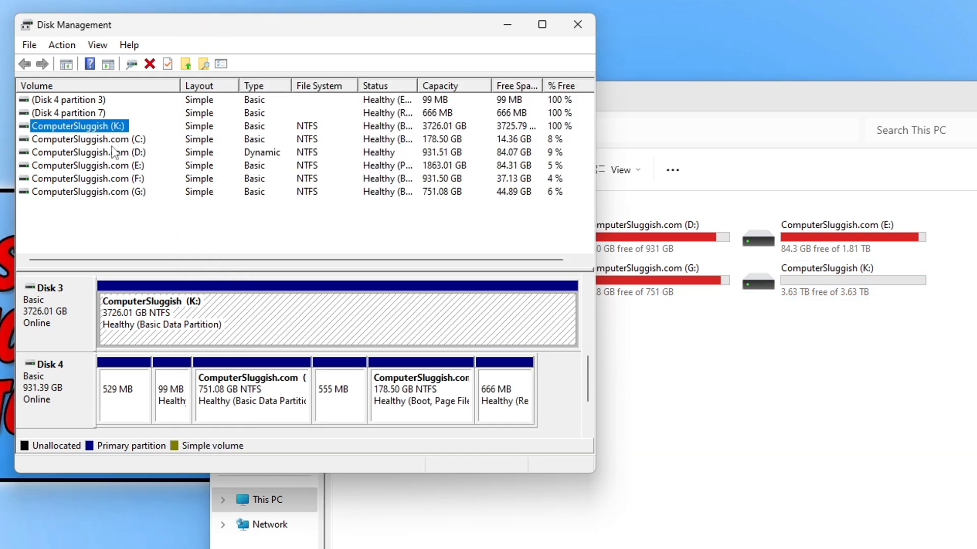
{"action": "right_click", "coordinate": [77, 126]}
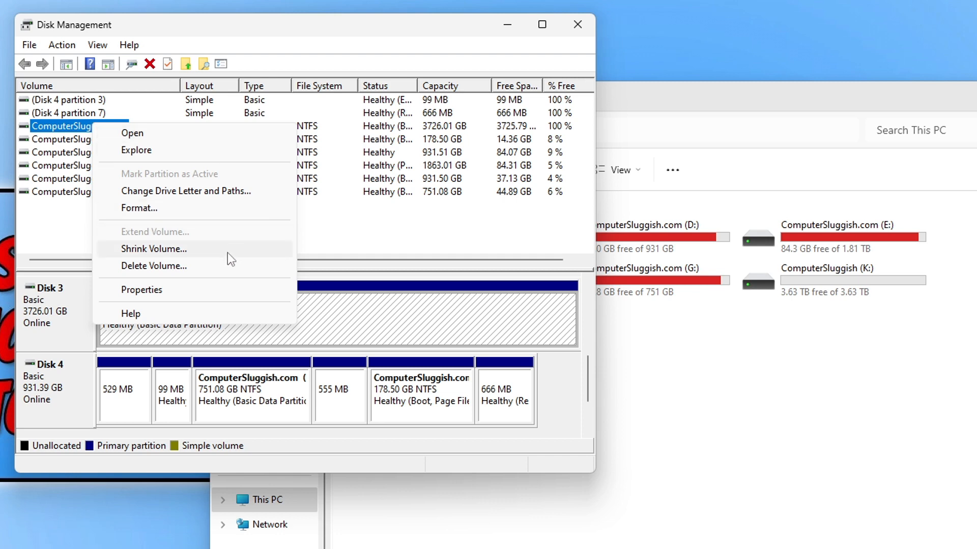
Step: Shrink ComputerSluggish (K:) by 1512307 MB, leaving 1476.86 GB unallocated on Disk 3
{"action": "left_click", "coordinate": [153, 249]}
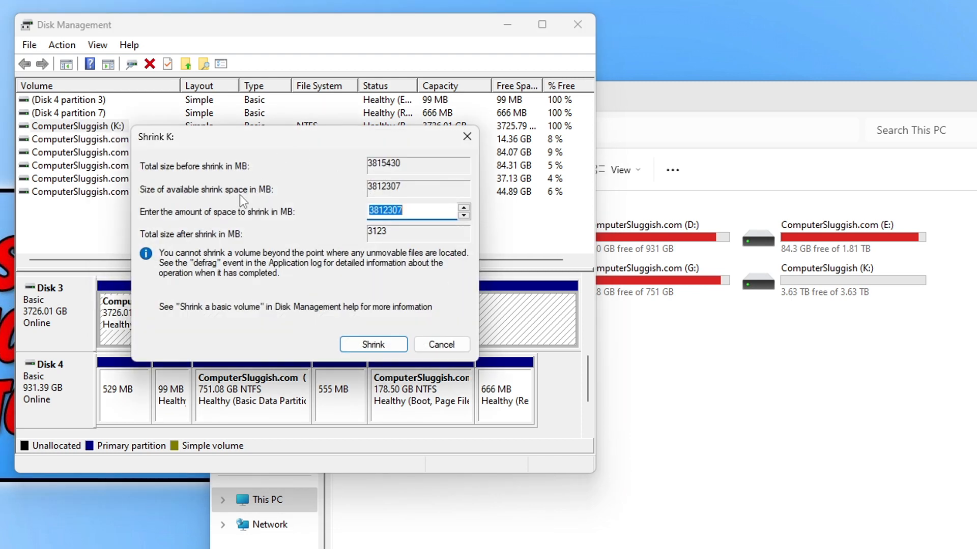
{"action": "mouse_move", "coordinate": [352, 237]}
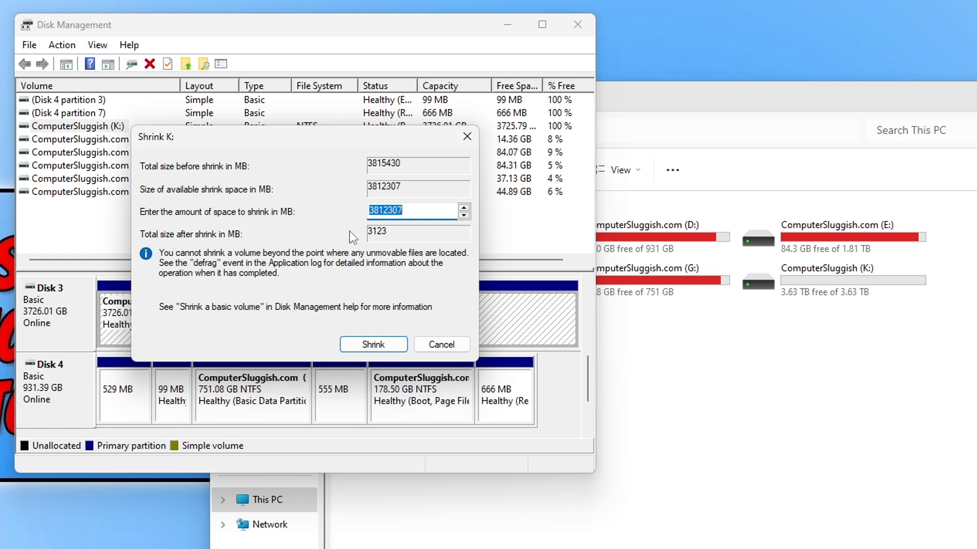
{"action": "mouse_move", "coordinate": [327, 238]}
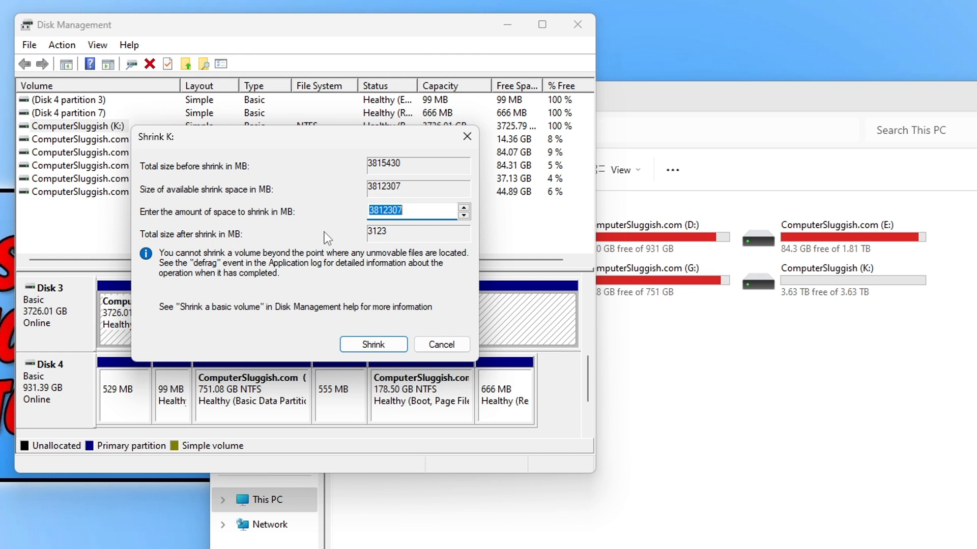
{"action": "mouse_move", "coordinate": [345, 210]}
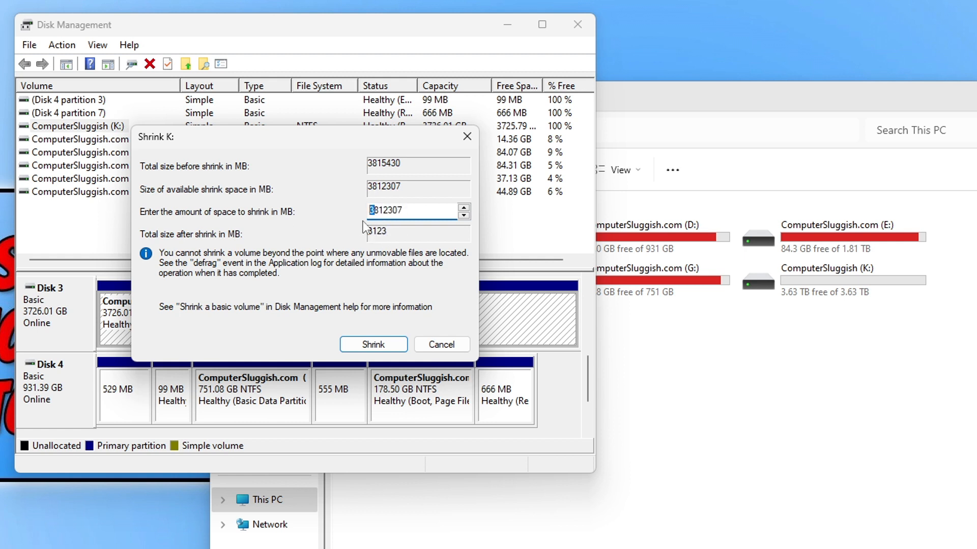
{"action": "type", "text": "15"}
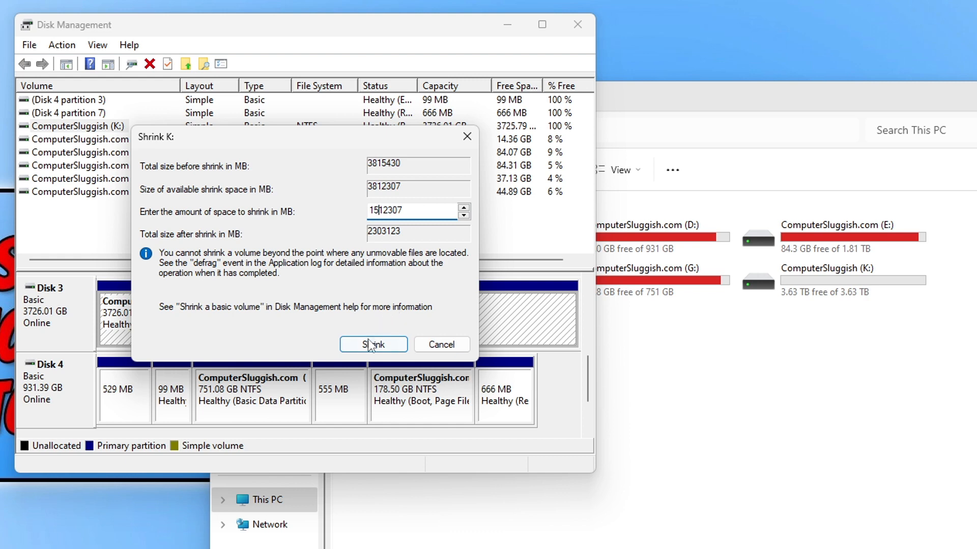
{"action": "left_click", "coordinate": [372, 344]}
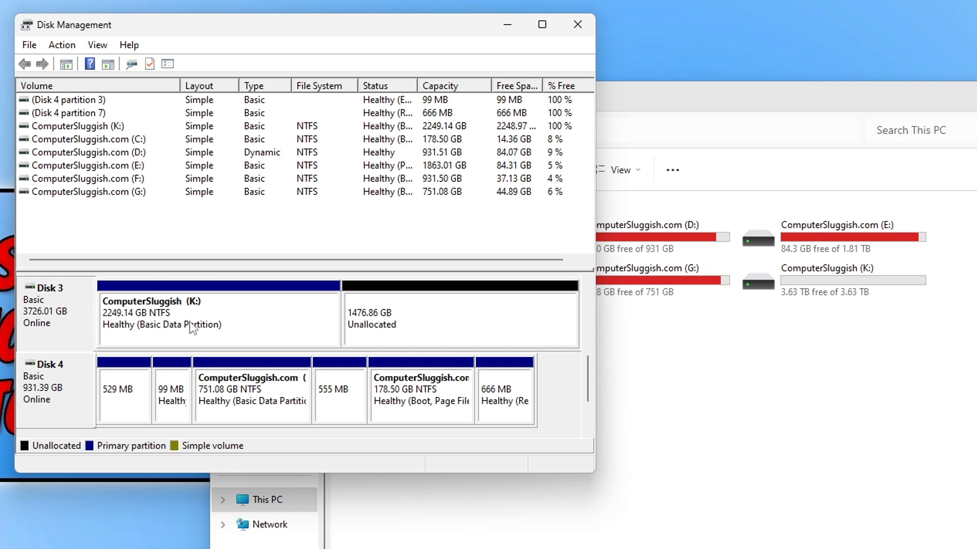
{"action": "mouse_move", "coordinate": [194, 308]}
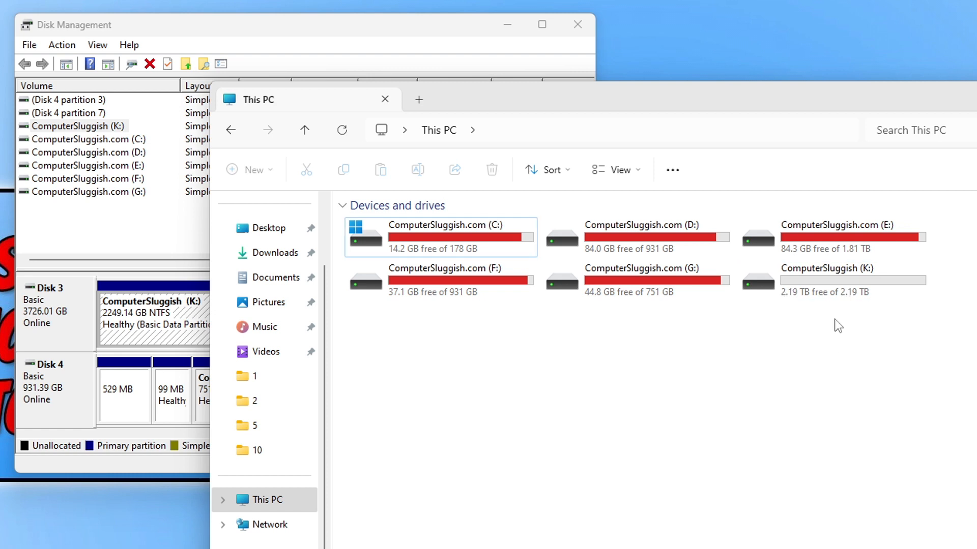
{"action": "left_click", "coordinate": [831, 280]}
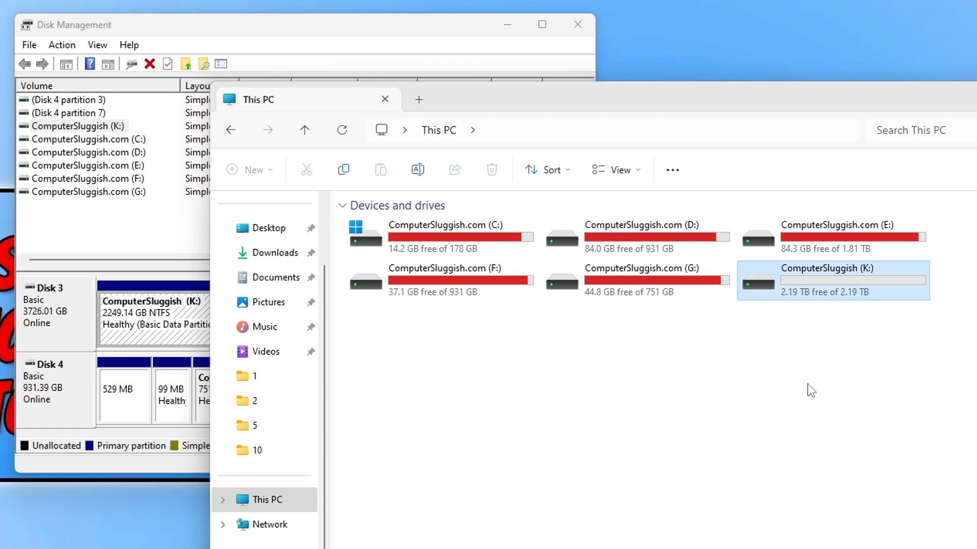
{"action": "mouse_move", "coordinate": [809, 426]}
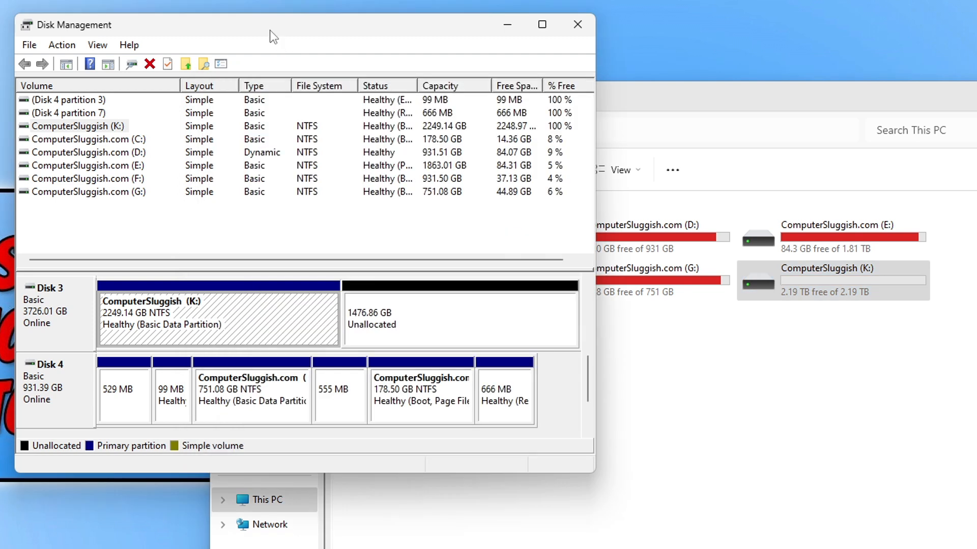
Step: Start a New Simple Volume on the 1476.86 GB unallocated space
{"action": "left_click", "coordinate": [461, 317]}
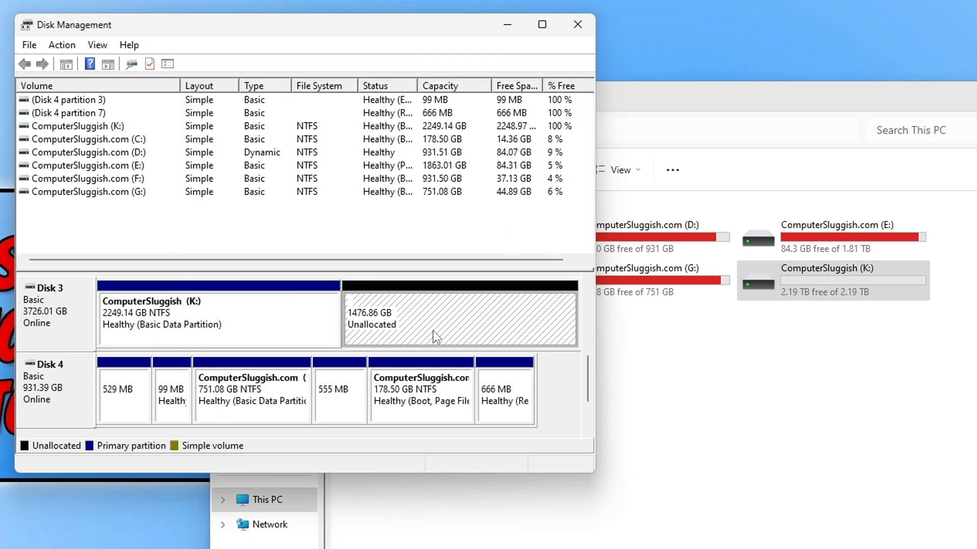
{"action": "mouse_move", "coordinate": [422, 327]}
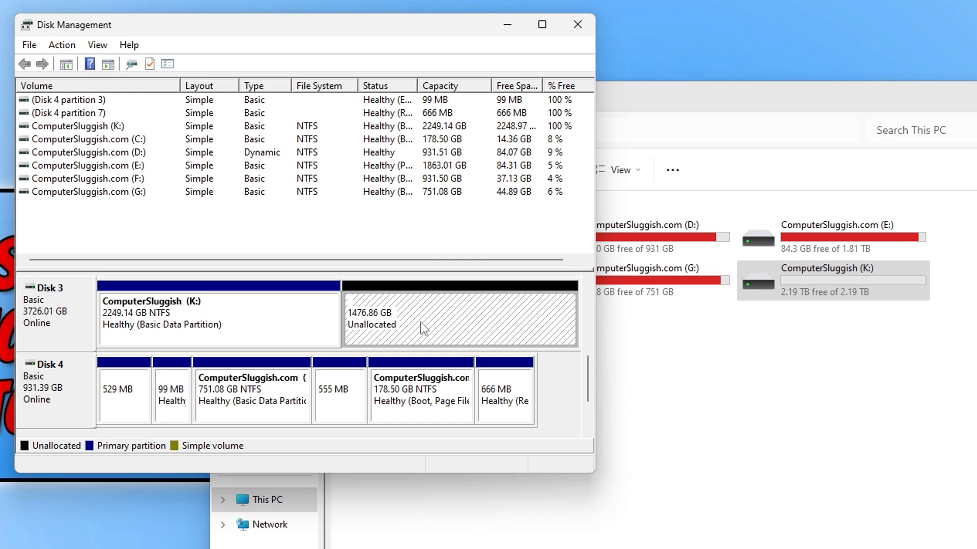
{"action": "right_click", "coordinate": [423, 328]}
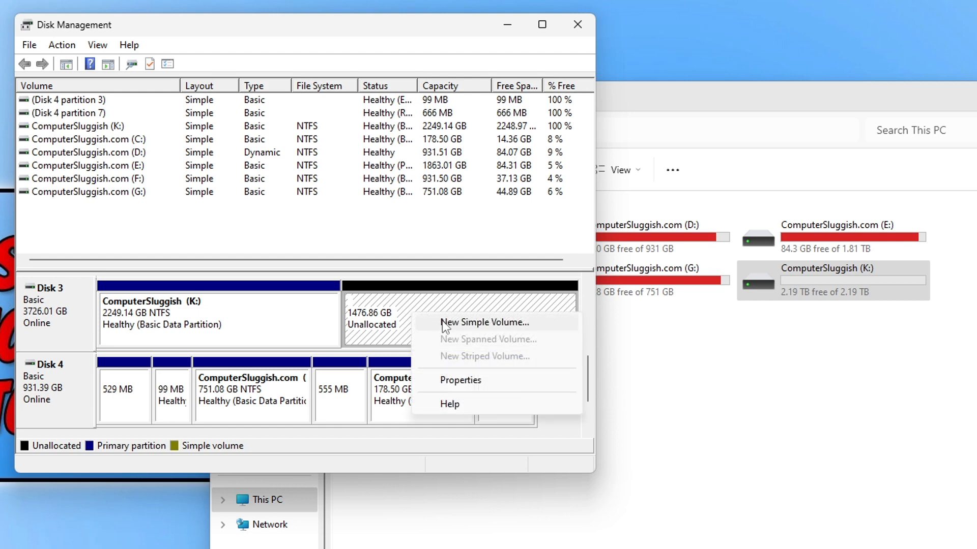
{"action": "left_click", "coordinate": [485, 322]}
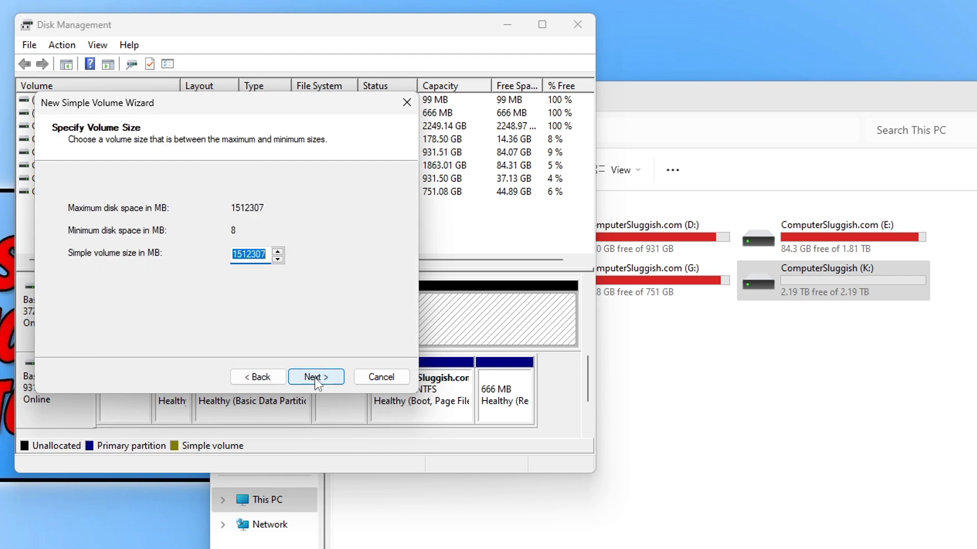
{"action": "mouse_move", "coordinate": [335, 391]}
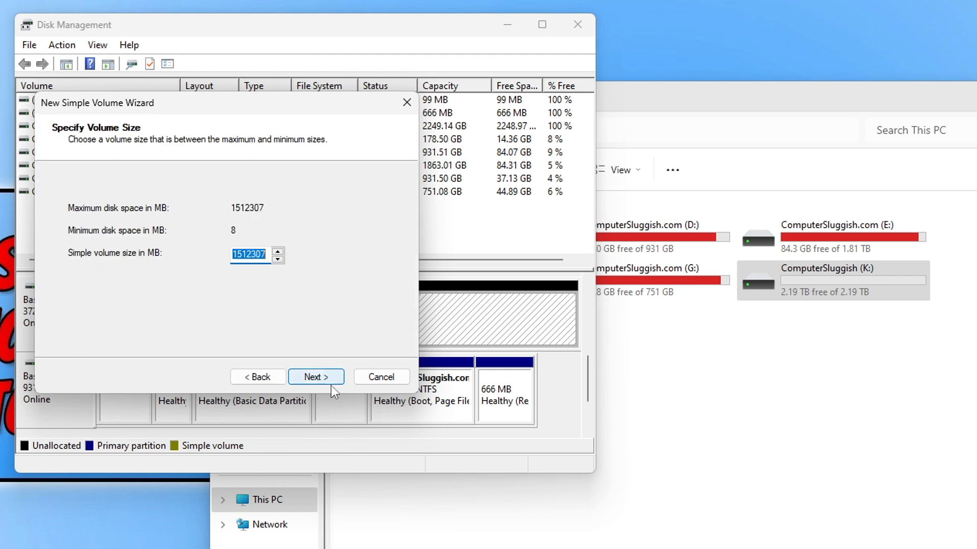
Step: Accept the 1512307 MB size, drive letter H and NTFS quick format, then finish
{"action": "left_click", "coordinate": [315, 377]}
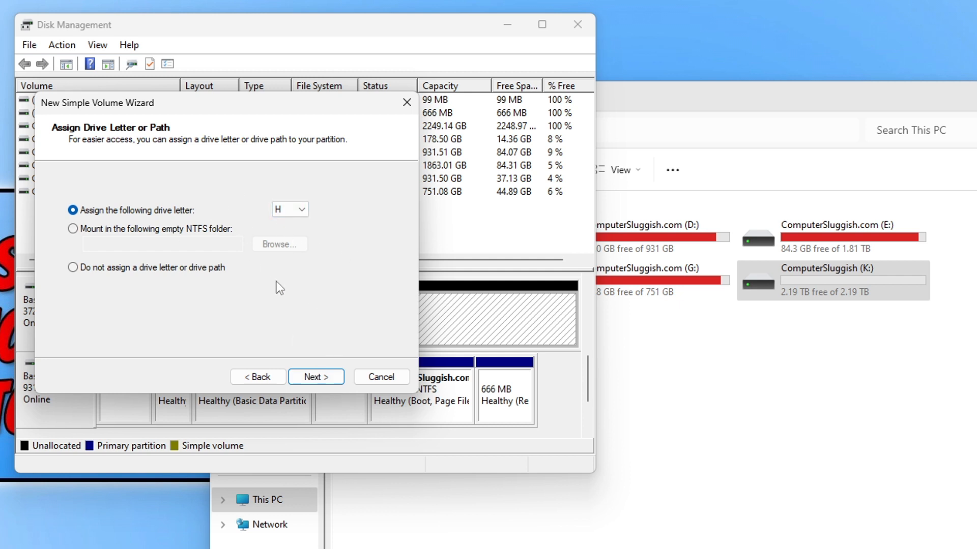
{"action": "left_click", "coordinate": [316, 376]}
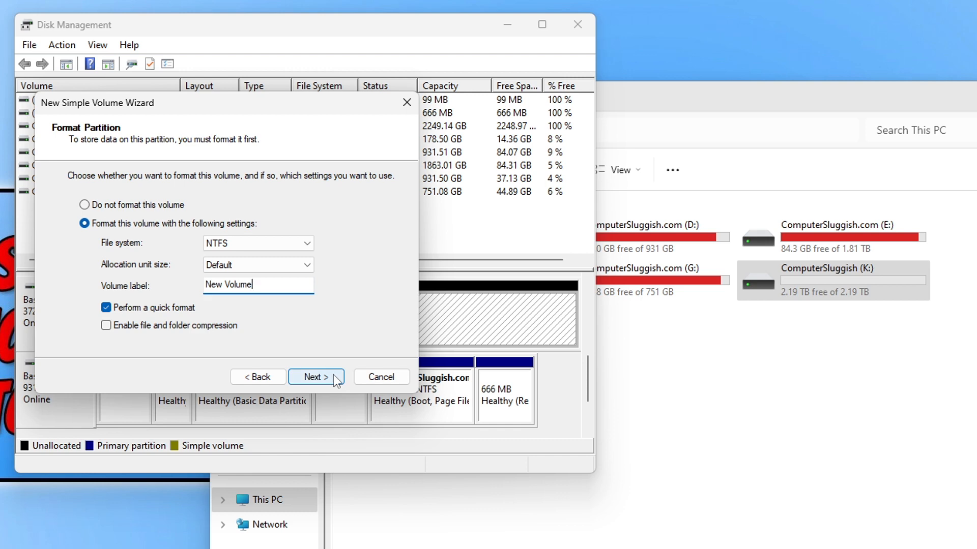
{"action": "left_click", "coordinate": [315, 377]}
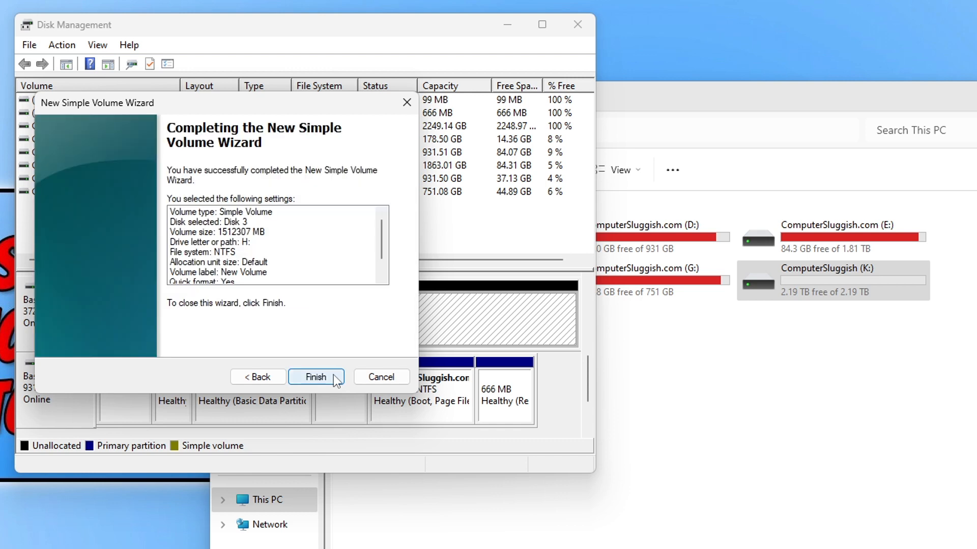
{"action": "left_click", "coordinate": [315, 377]}
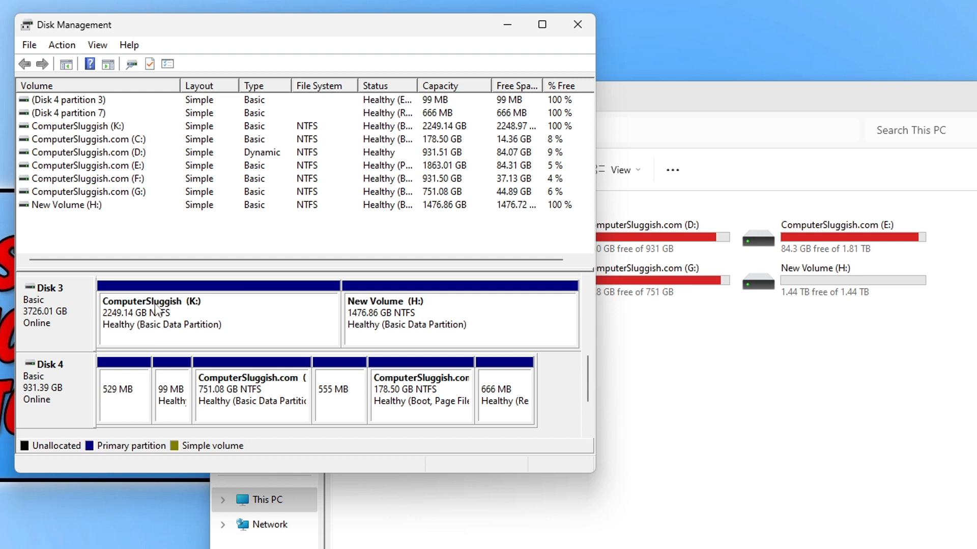
{"action": "mouse_move", "coordinate": [280, 327]}
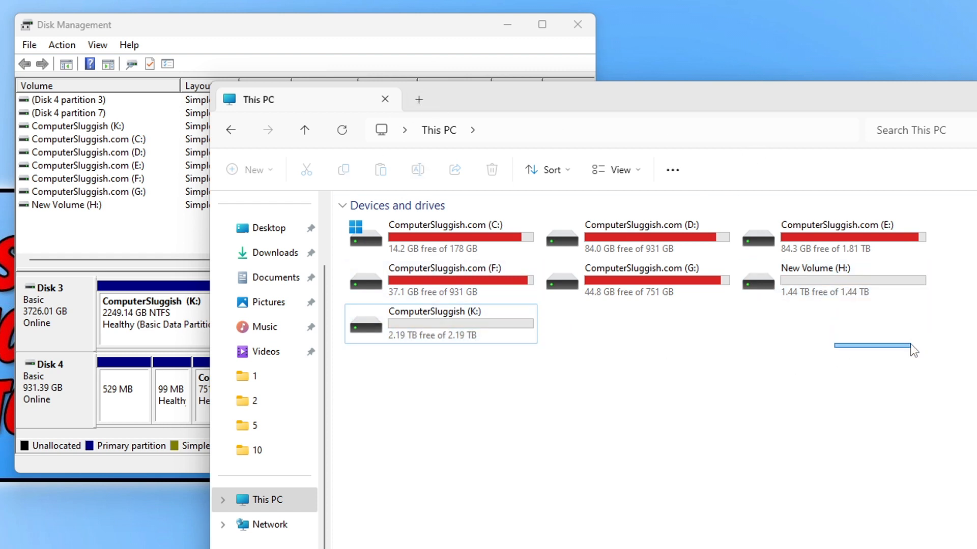
Step: Open New Volume (H:) in This PC to confirm it is empty
{"action": "left_click", "coordinate": [440, 324]}
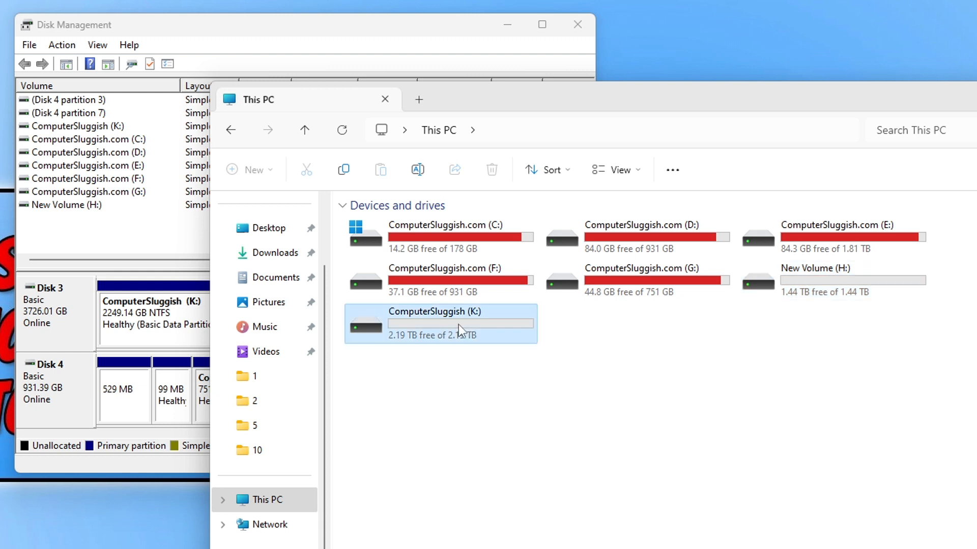
{"action": "double_click", "coordinate": [813, 268]}
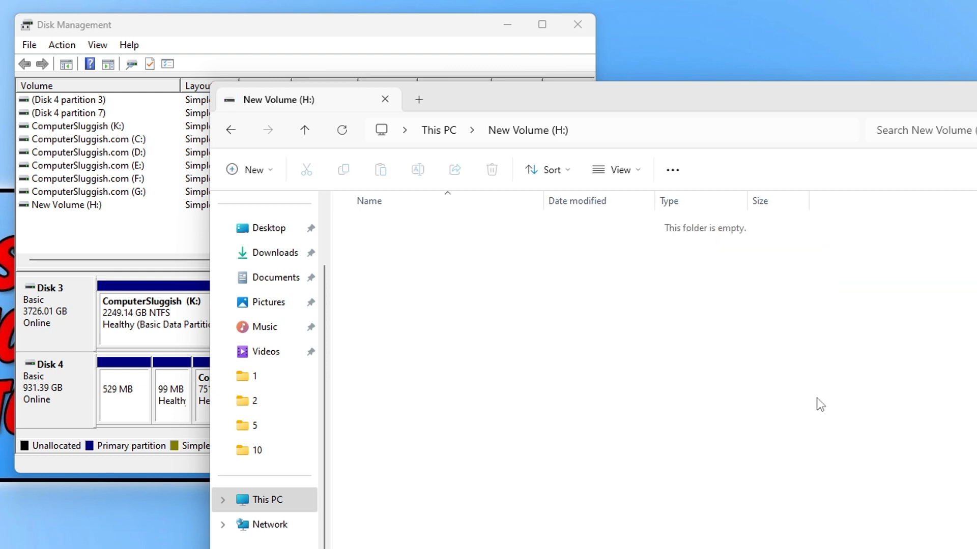